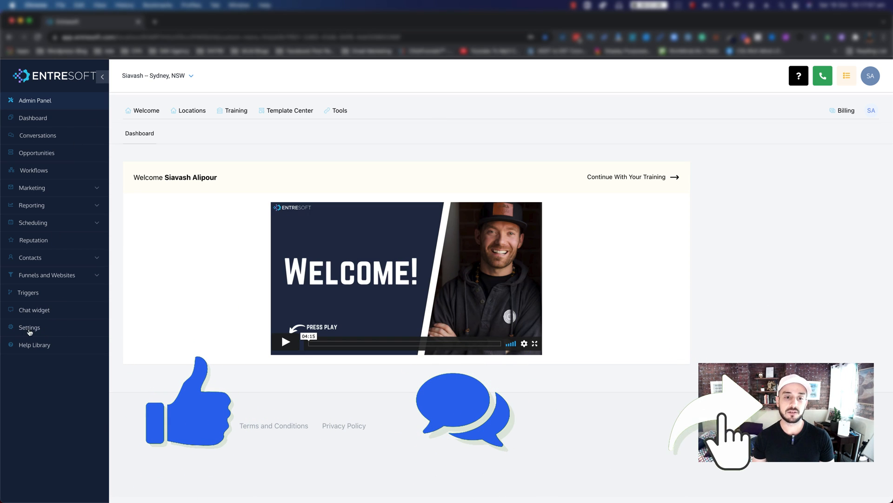
Open the Pipelines list under account Settings.
click(29, 327)
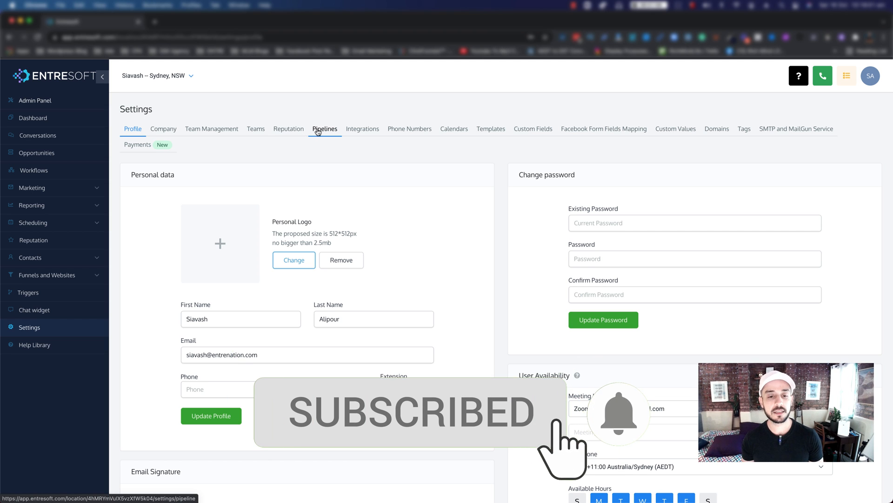
click(324, 129)
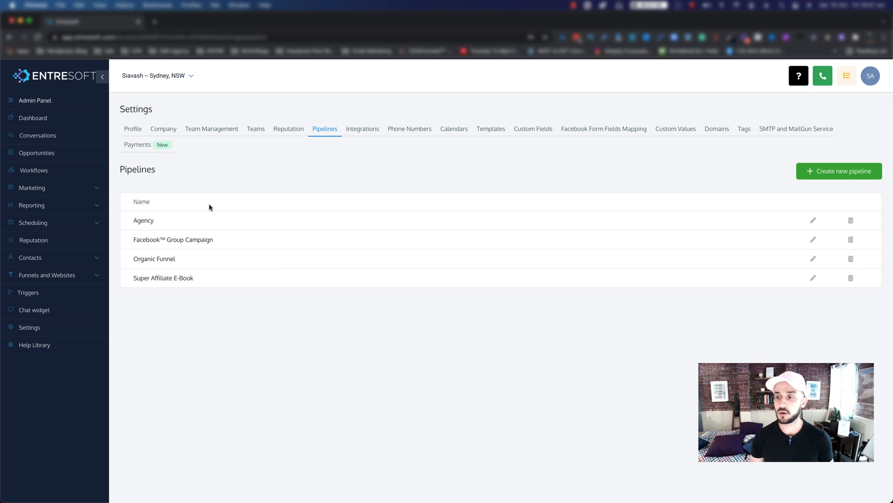
mouse_move(802, 182)
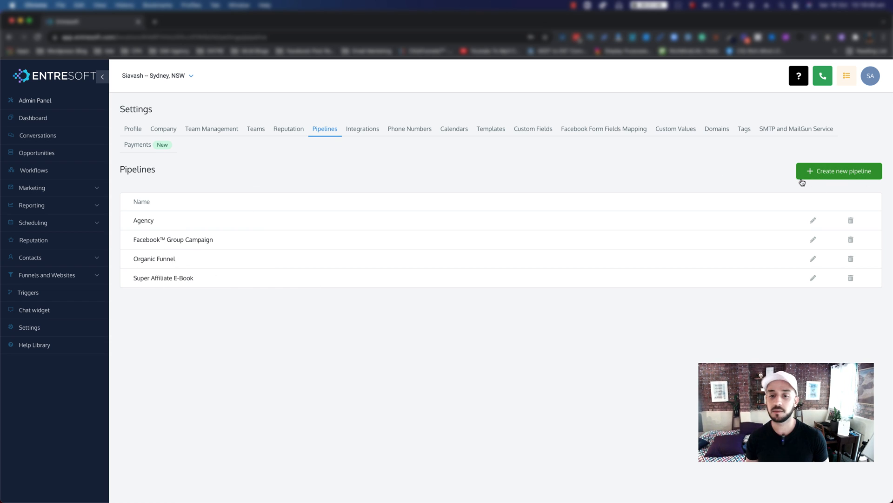
Draft a new pipeline named 'ENTRE Inst' with first stage 'Requested Ebook'.
click(838, 170)
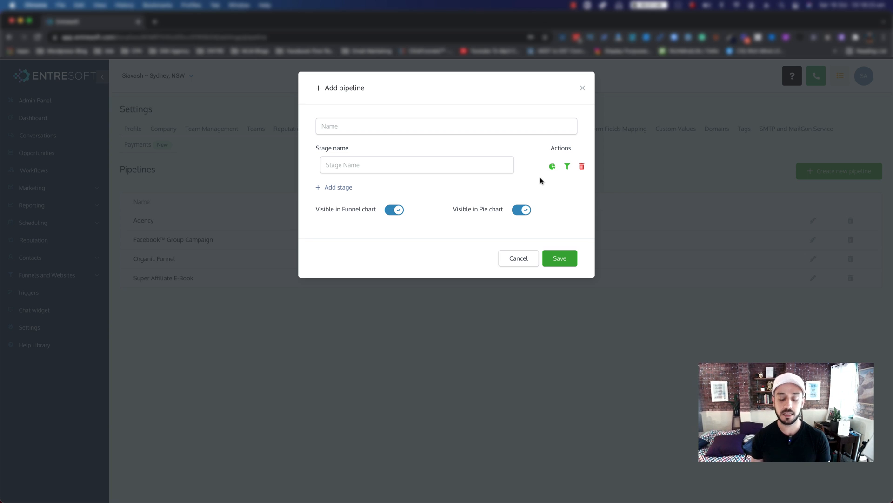
click(446, 126)
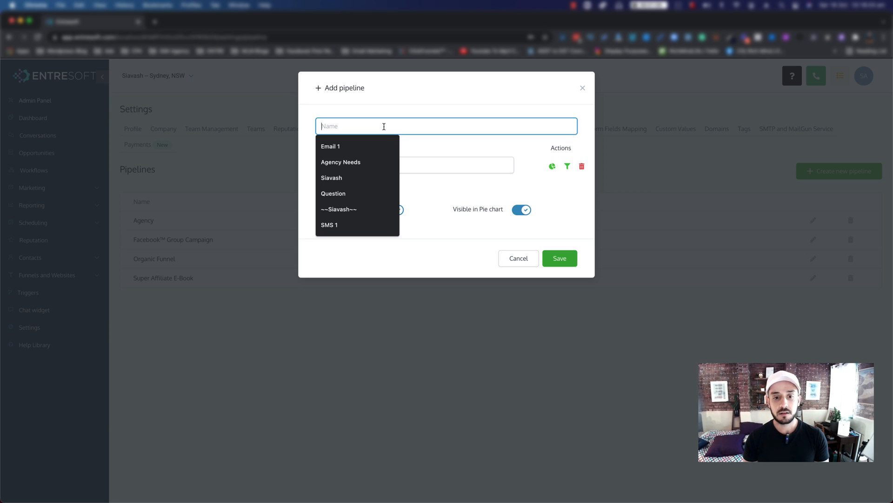
text(Entre)
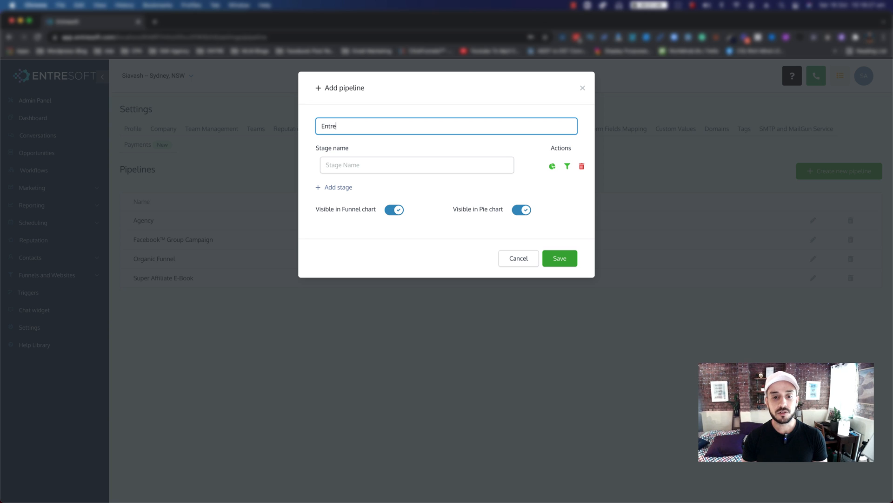
text(ENTRE)
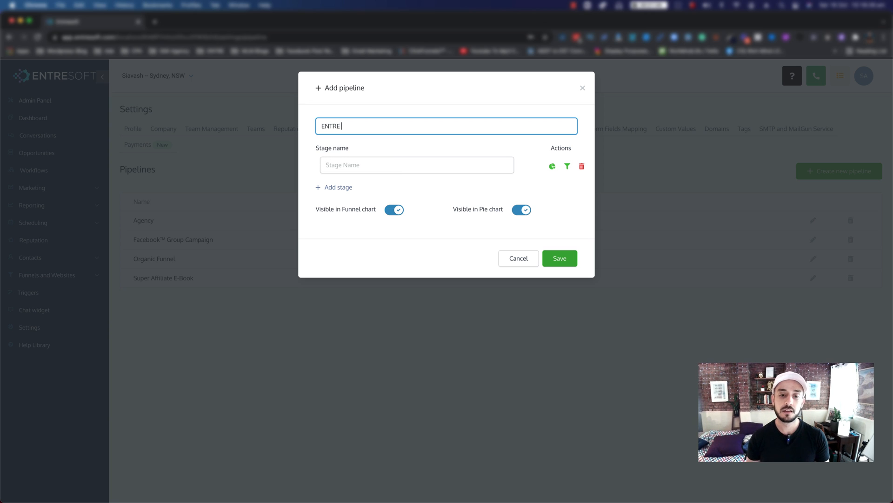
text(Inst)
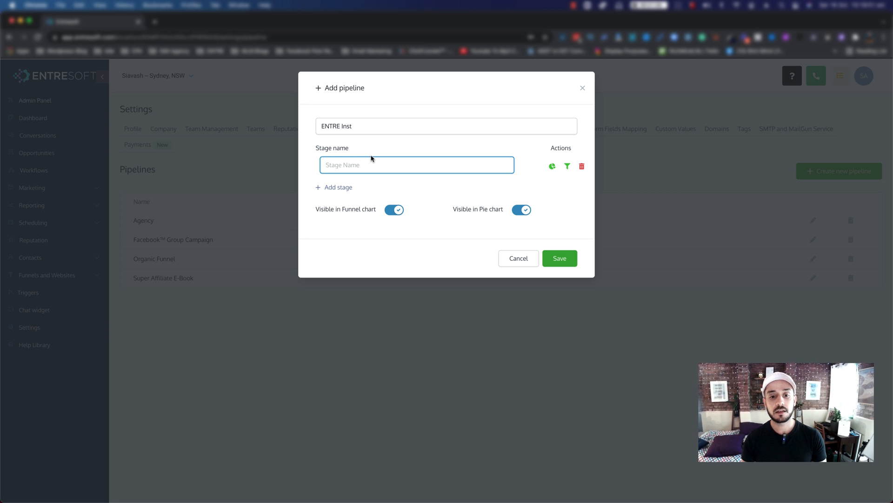
text(requested Ebook)
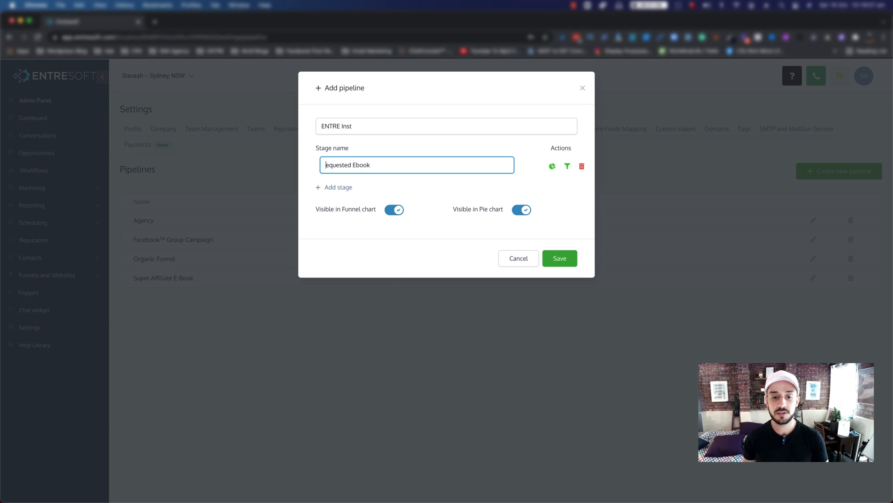
text(Requested Ebook)
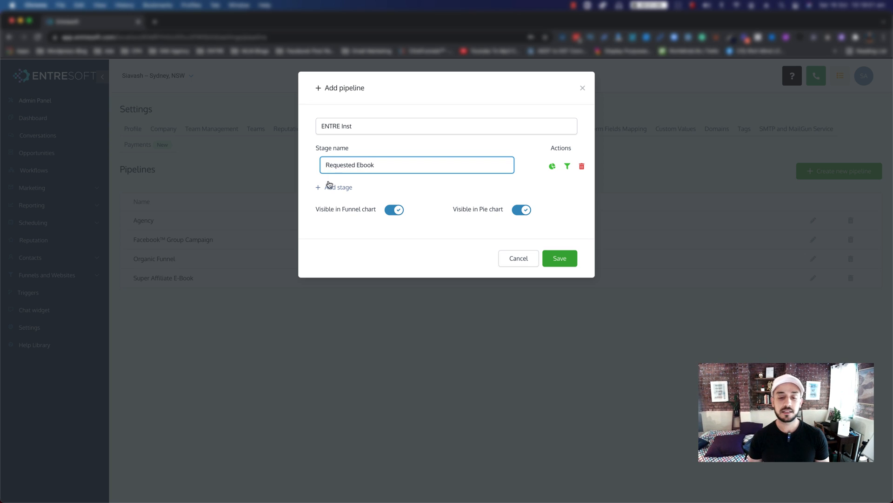
Add stages 'Watch The VSL Video' and 'Purchased ENTRE Blueprint' to the pipeline.
click(337, 187)
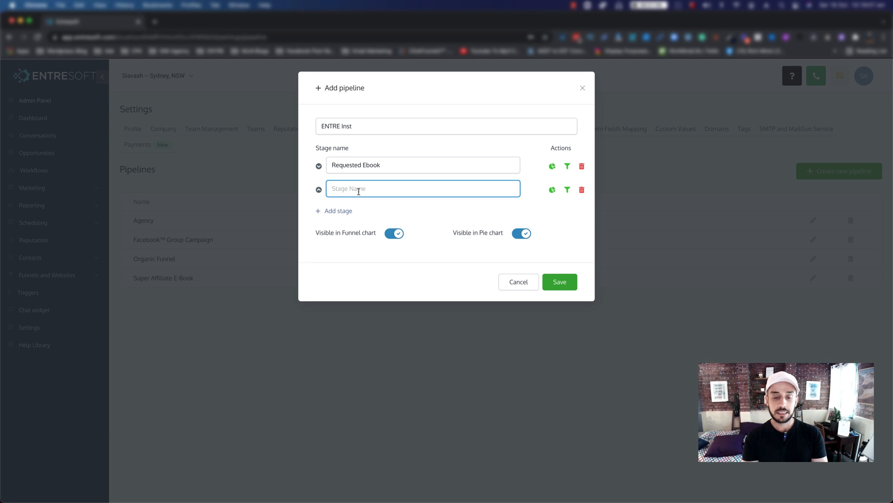
click(558, 281)
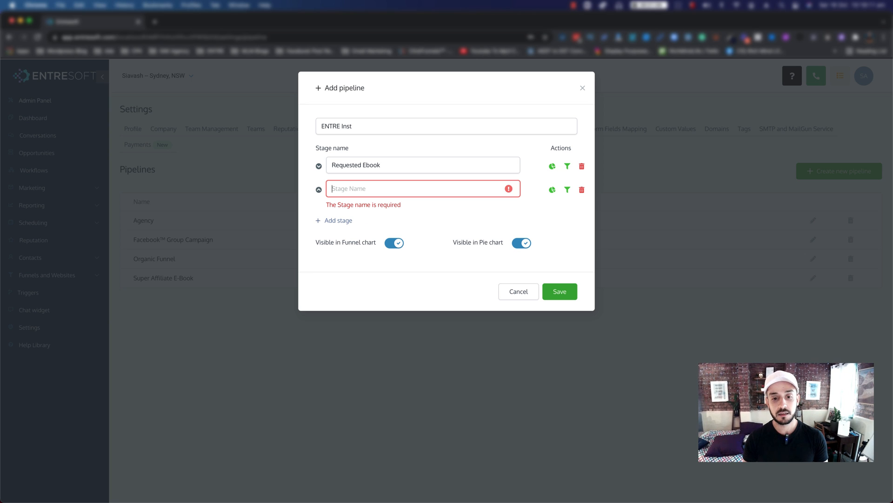
text(Watch The)
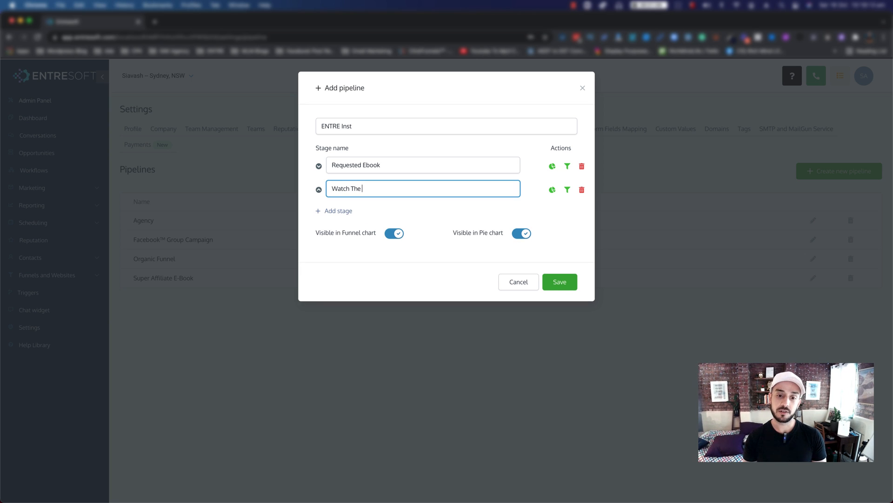
text(VSL)
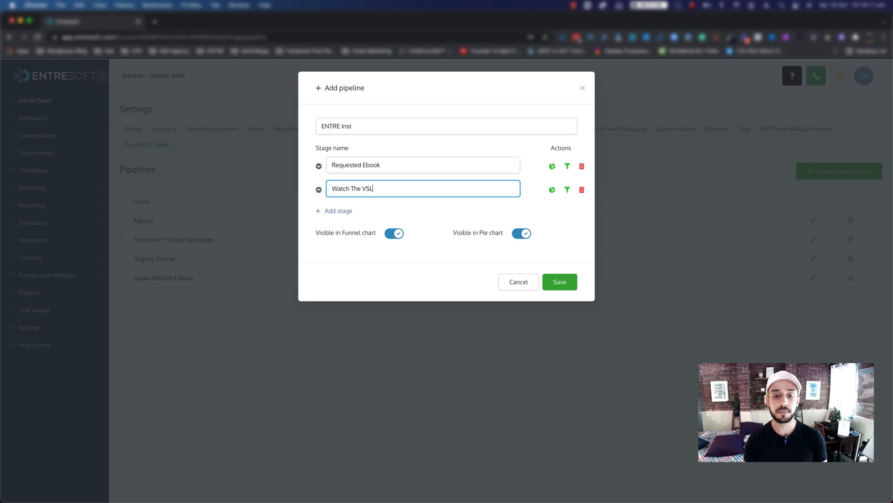
text(Video)
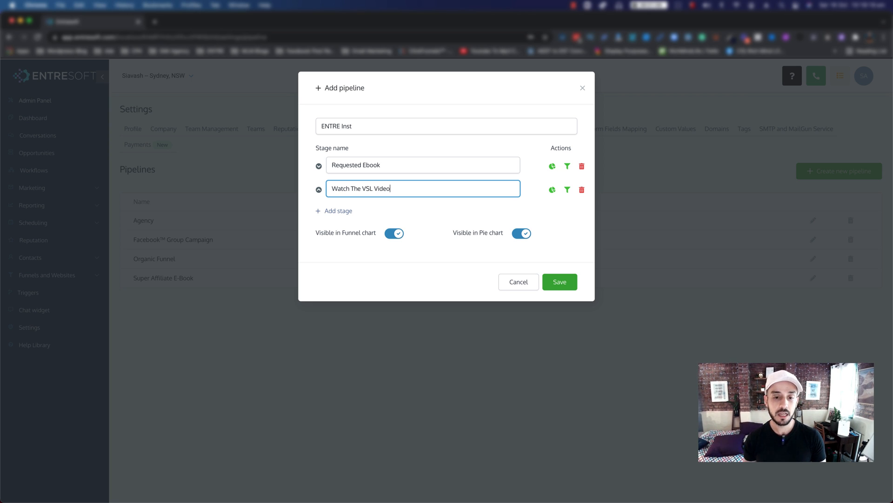
click(338, 210)
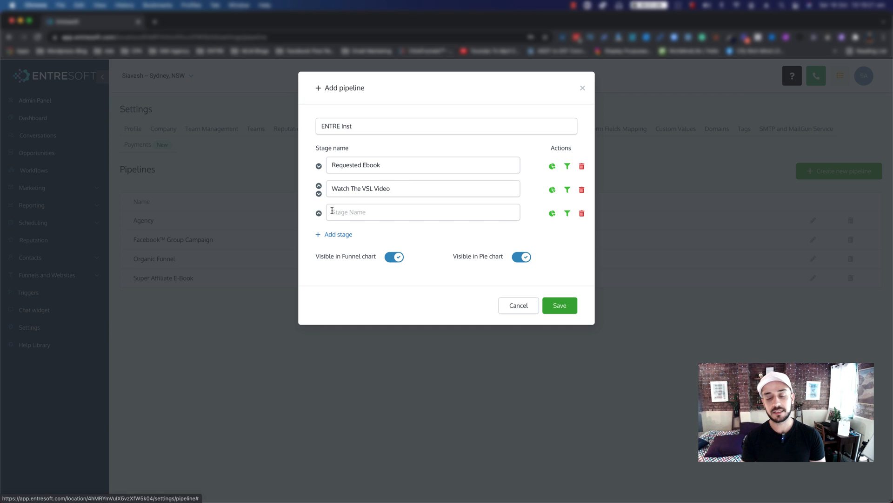
click(422, 211)
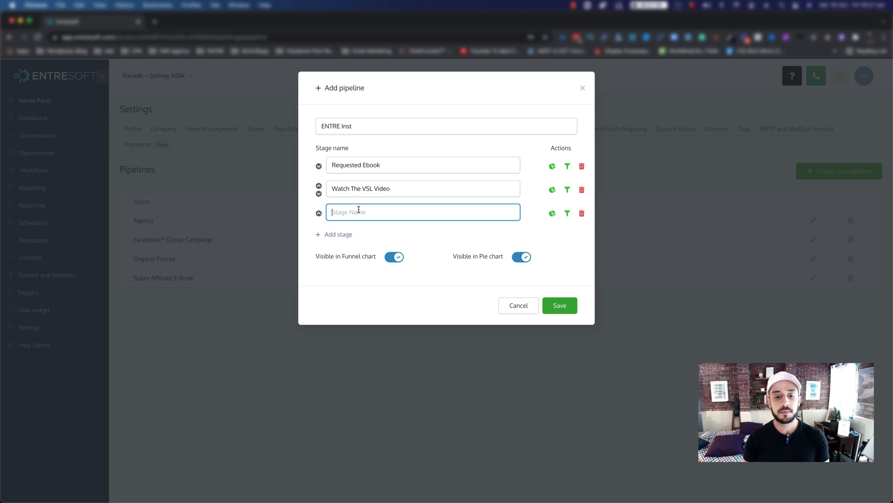
text(Purc)
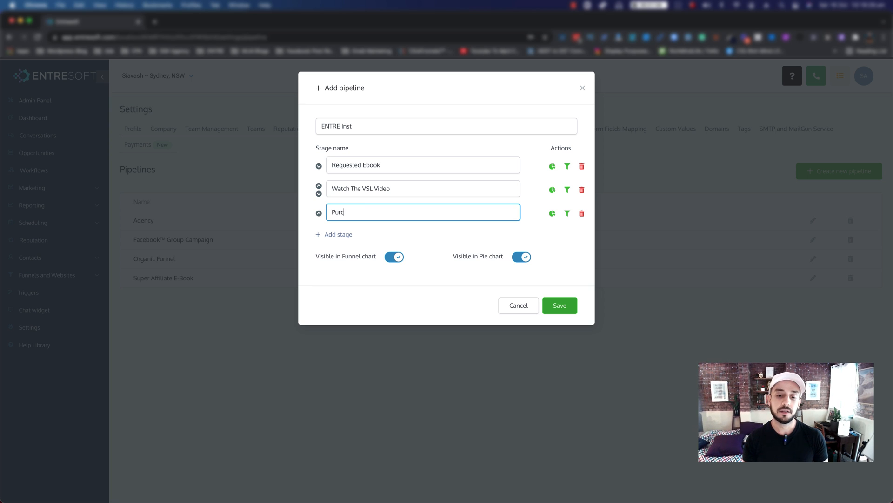
text(hased)
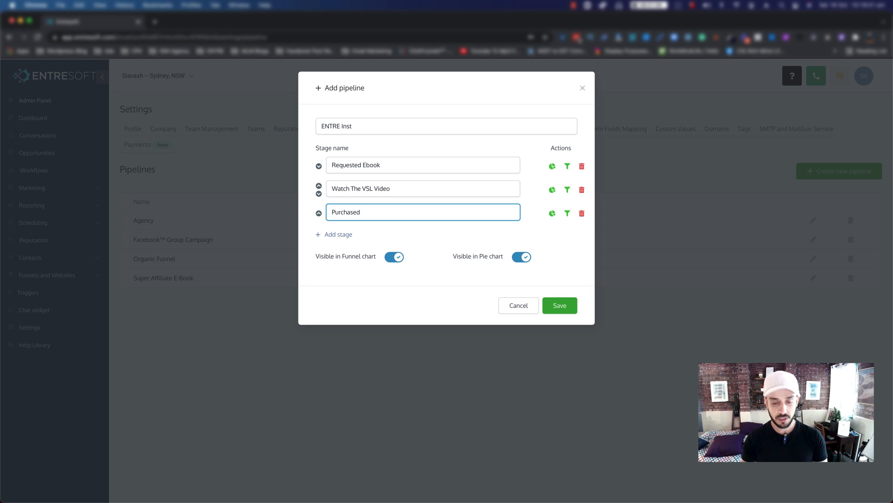
text(ENTRE Blueprint)
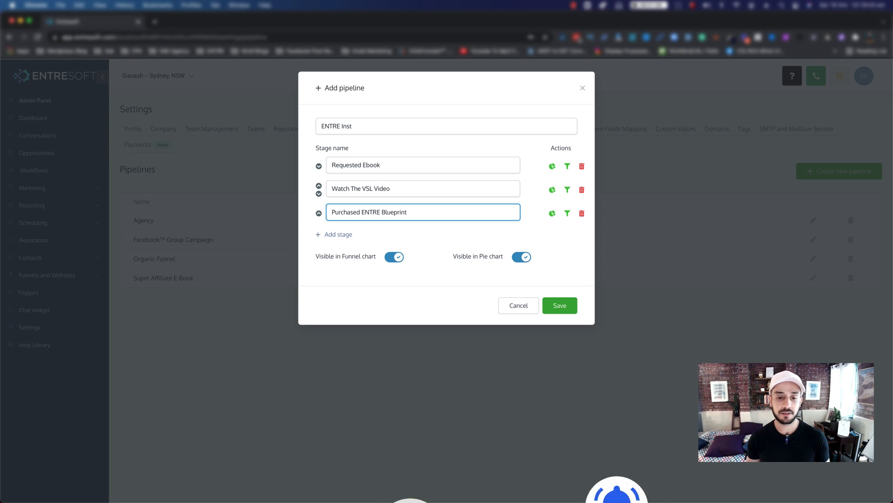
Add a fourth stage 'Digital Bundle Upsell' and save the pipeline.
click(338, 234)
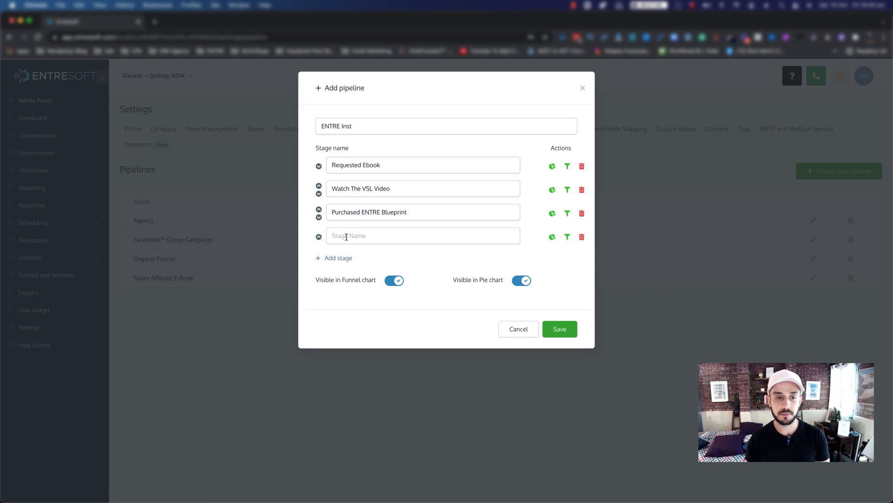
click(422, 235)
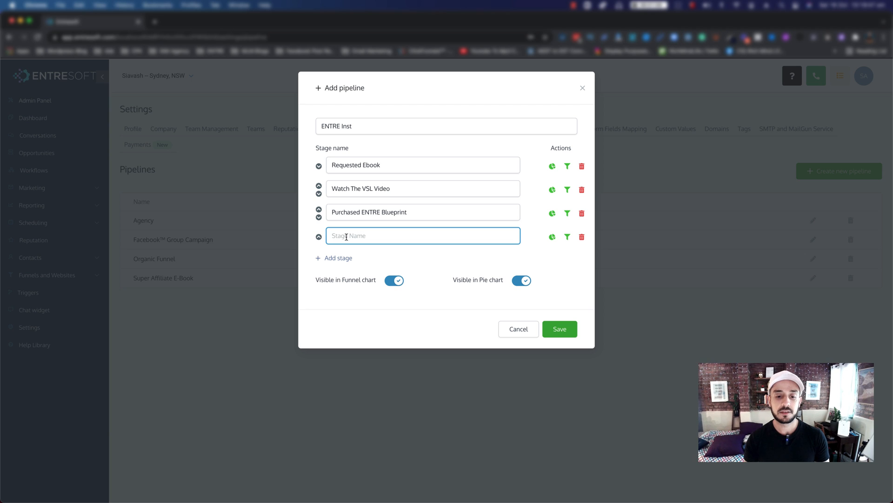
text(Digital Bundle Up)
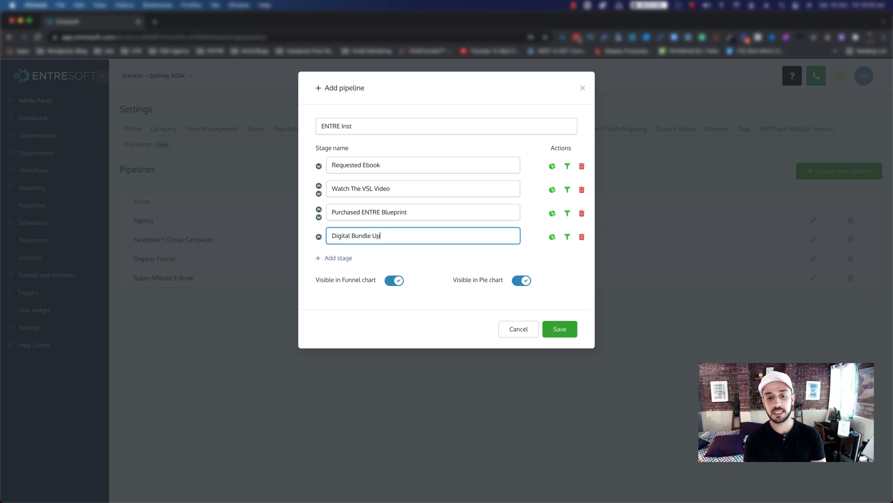
text(sell)
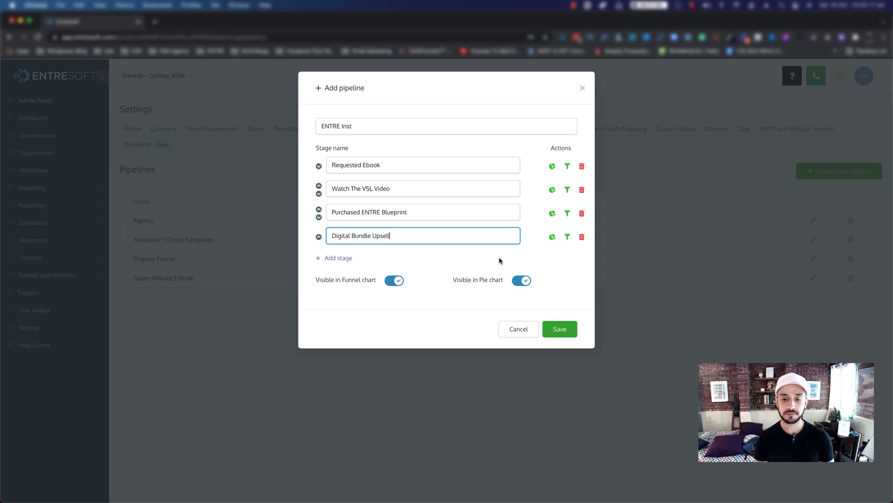
click(559, 329)
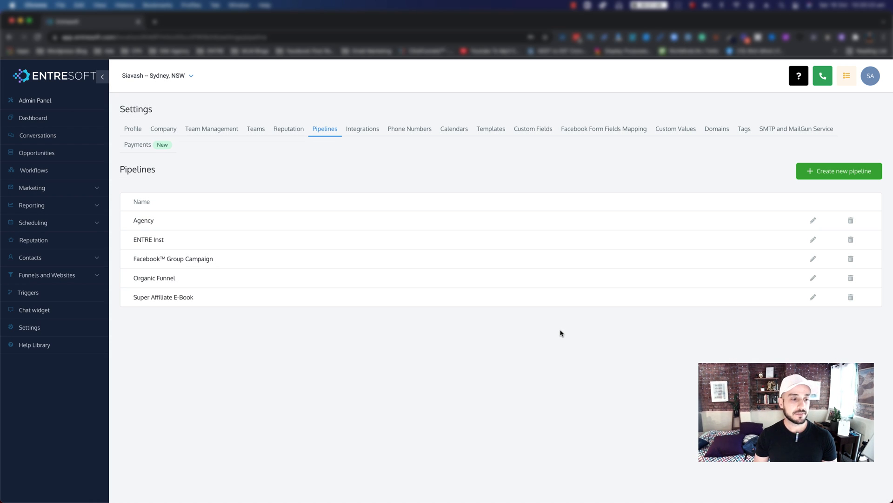
mouse_move(36, 152)
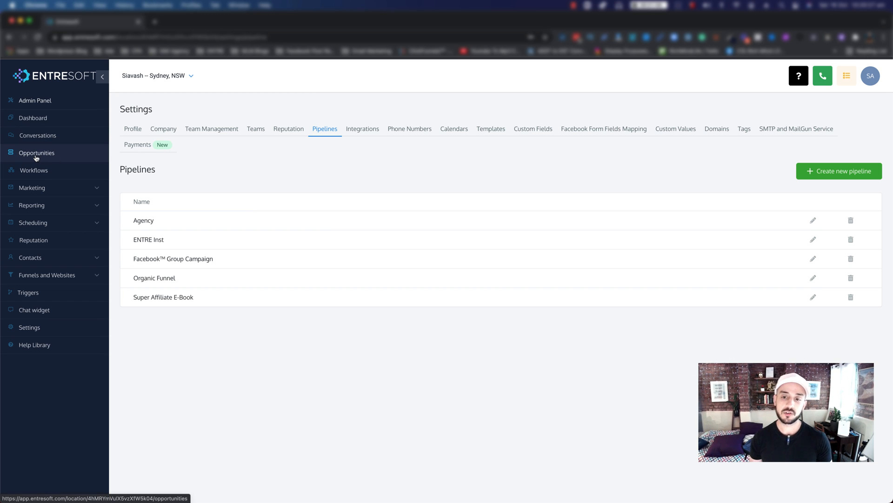
Show the ENTRE Inst pipeline on the Opportunities board.
click(36, 153)
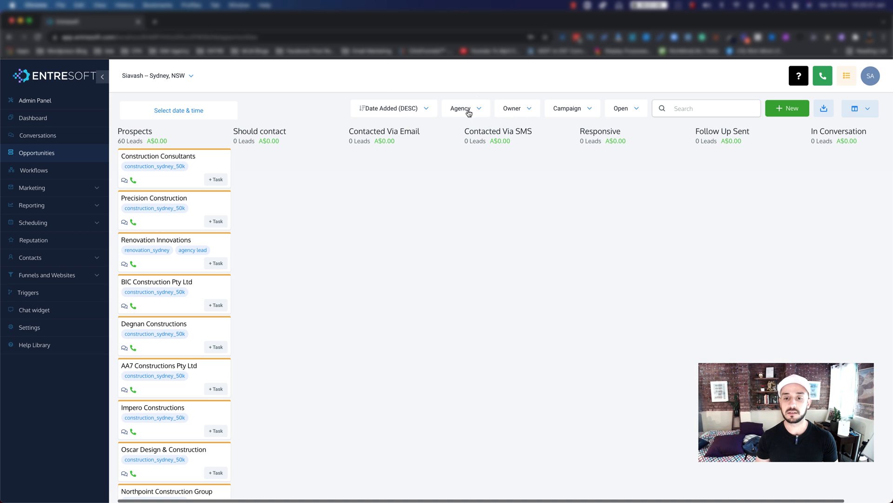
click(464, 108)
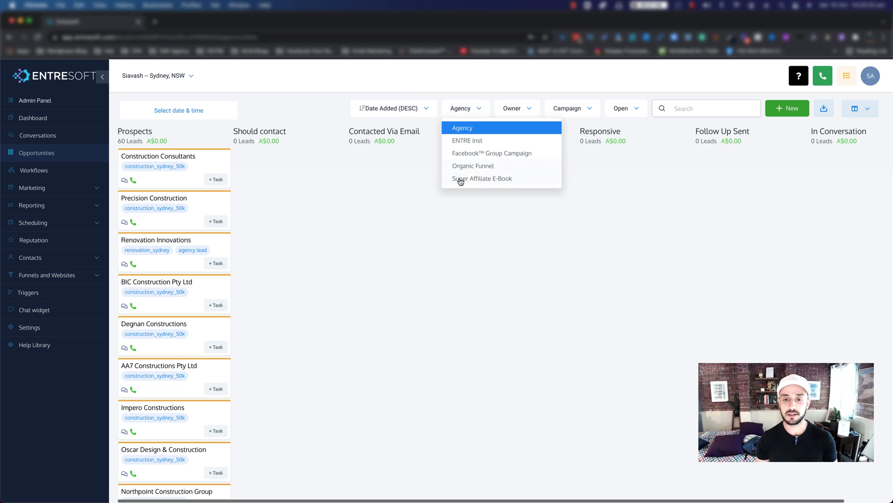
mouse_move(464, 147)
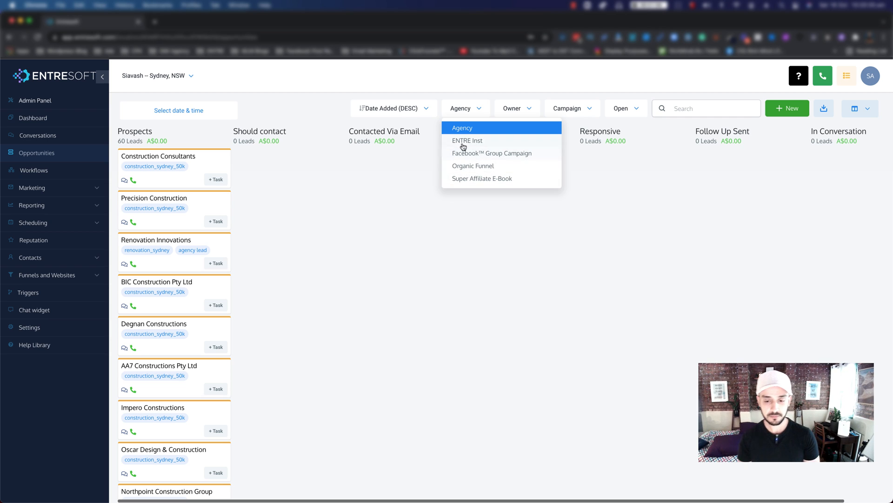
click(467, 140)
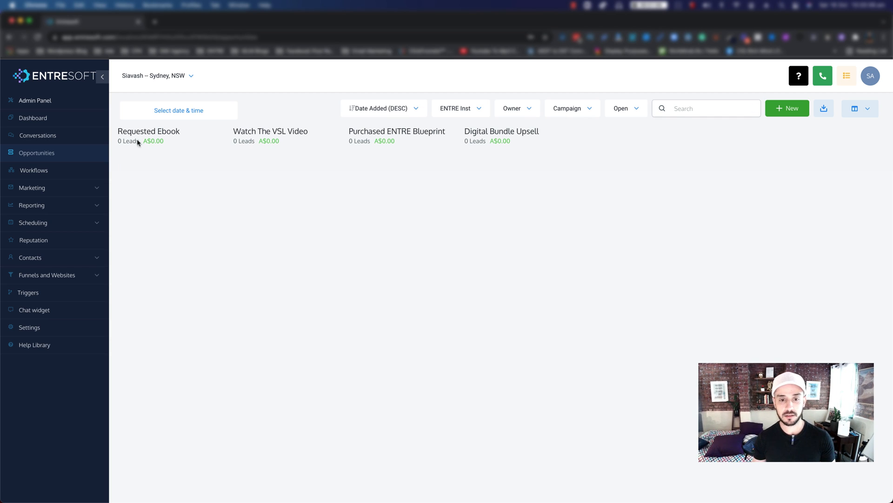
mouse_move(359, 150)
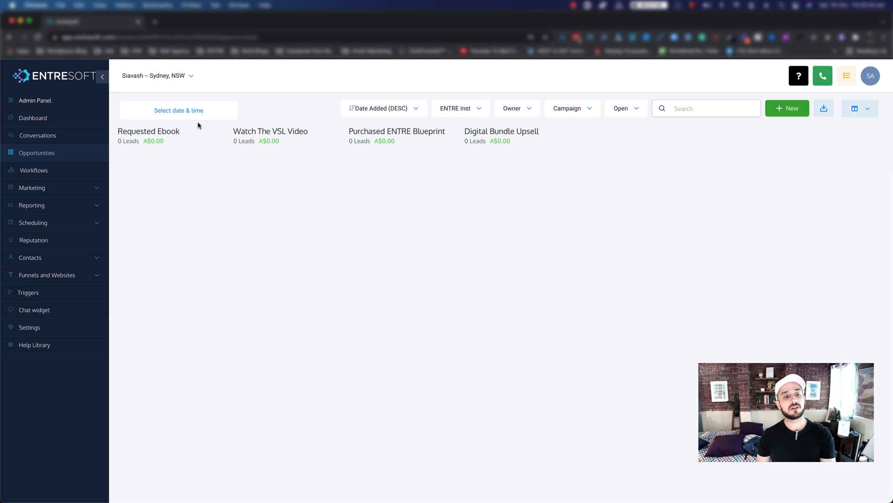
mouse_move(149, 150)
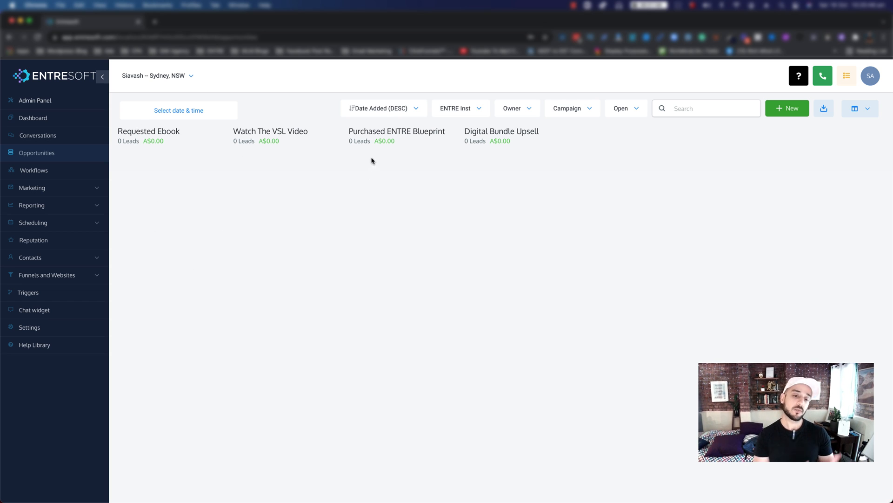
mouse_move(198, 178)
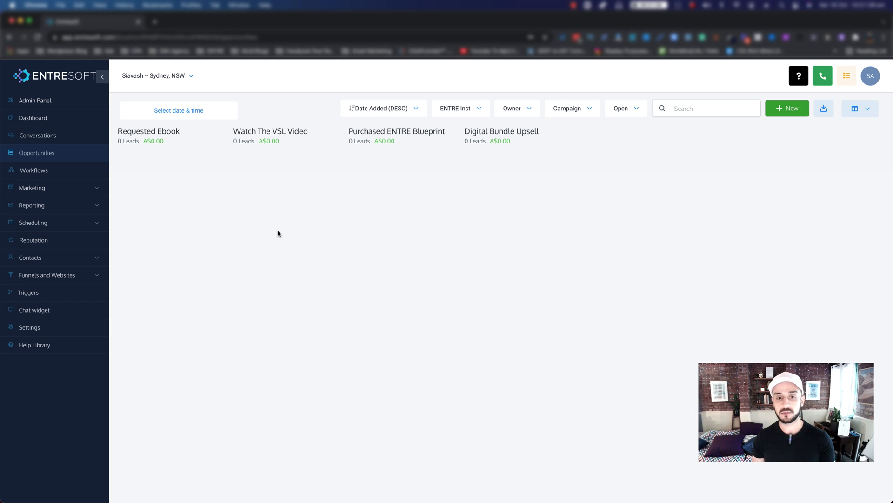
mouse_move(355, 216)
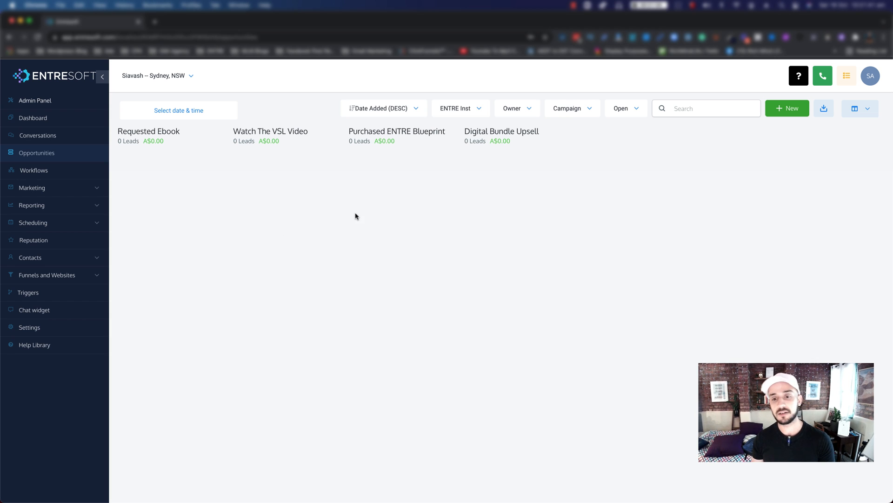
mouse_move(218, 188)
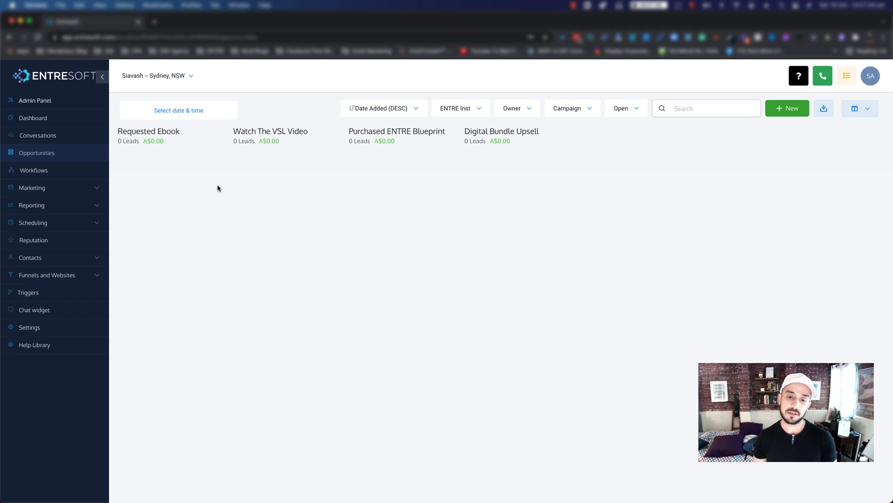
mouse_move(371, 124)
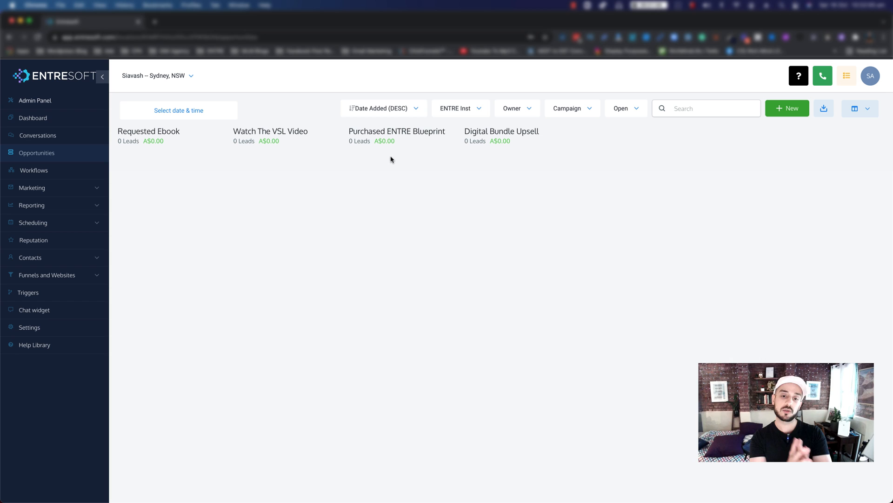
mouse_move(381, 157)
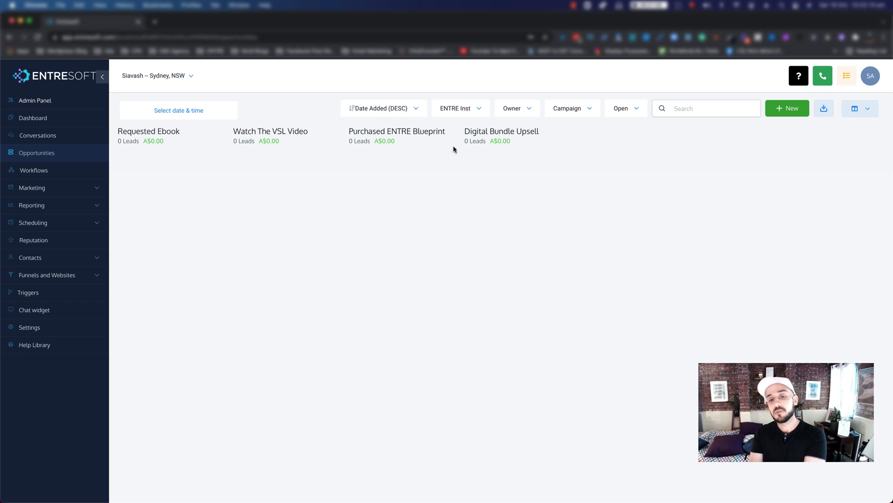
mouse_move(480, 162)
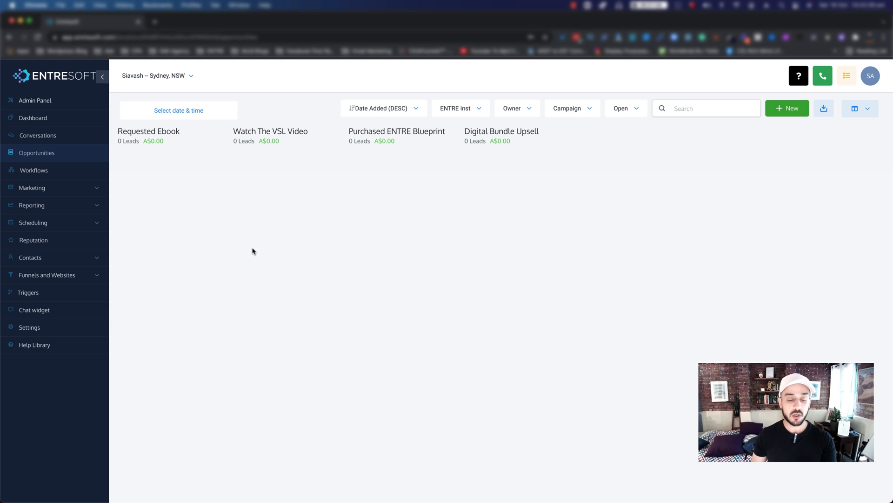
mouse_move(263, 125)
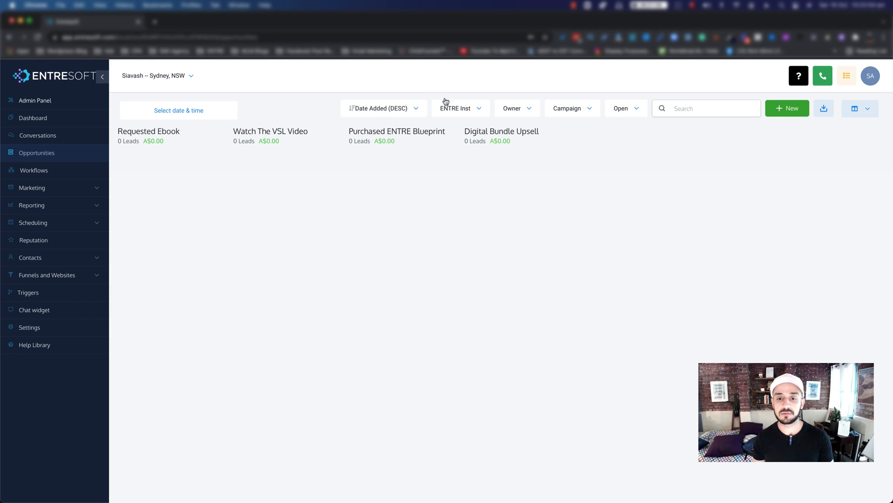
Select the Organic Funnel pipeline on the board, then reopen the pipeline list.
click(459, 108)
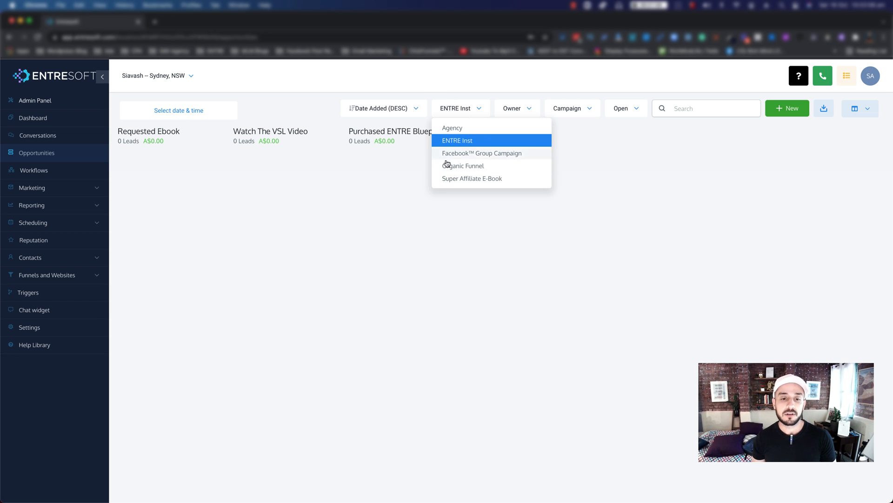
click(462, 165)
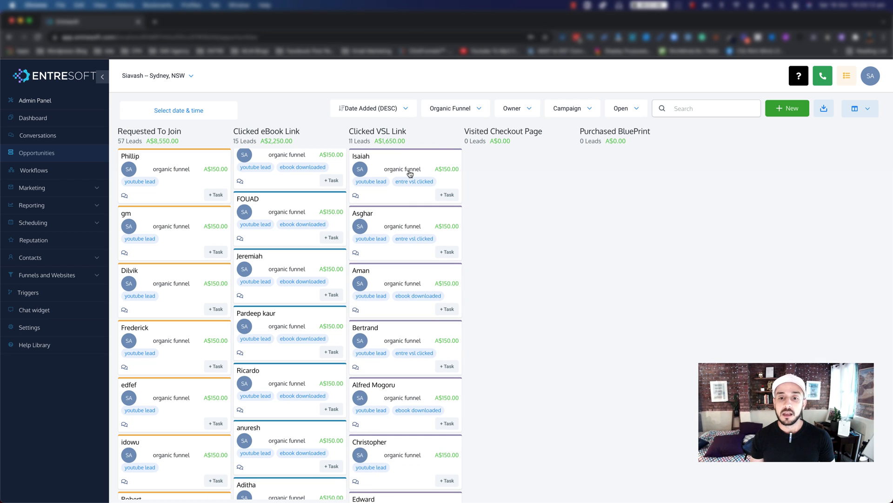
click(454, 109)
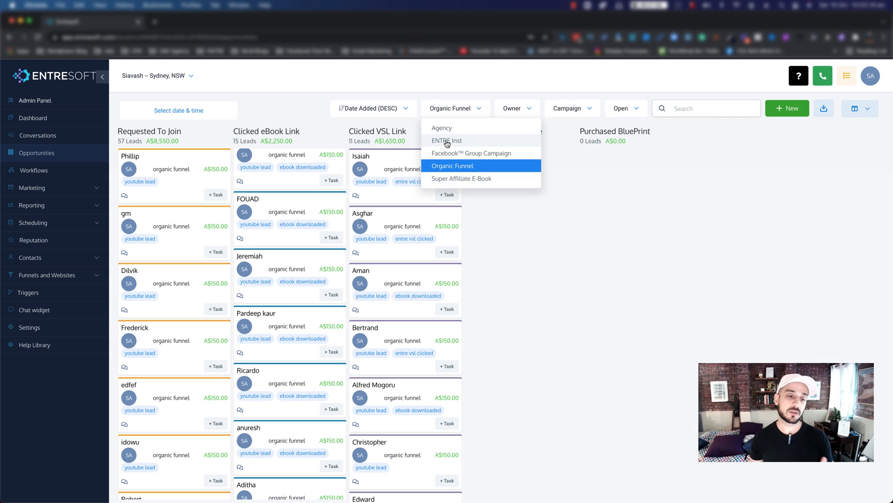
Select ENTRE Inst from the pipeline list to show its empty stages.
click(446, 140)
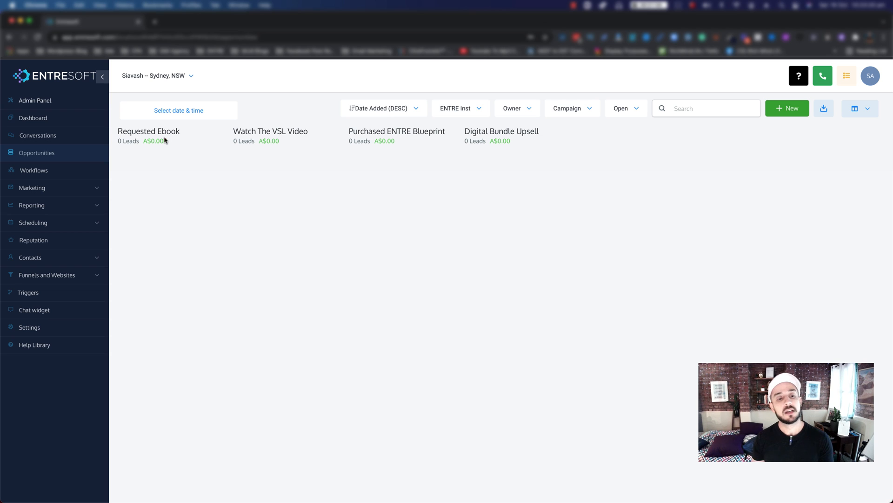
mouse_move(204, 140)
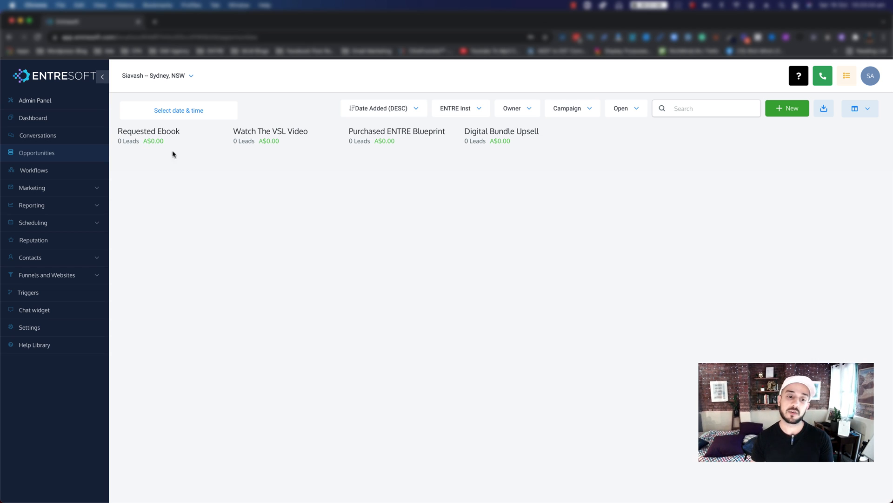
mouse_move(233, 139)
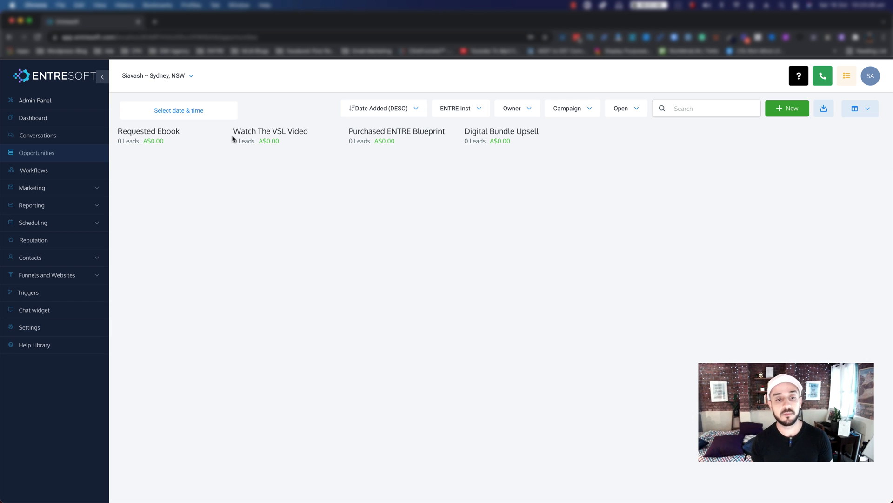
mouse_move(248, 137)
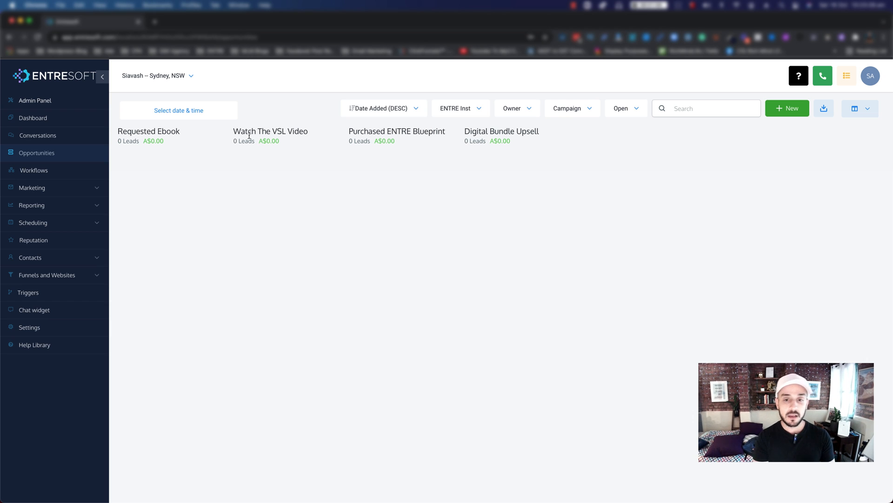